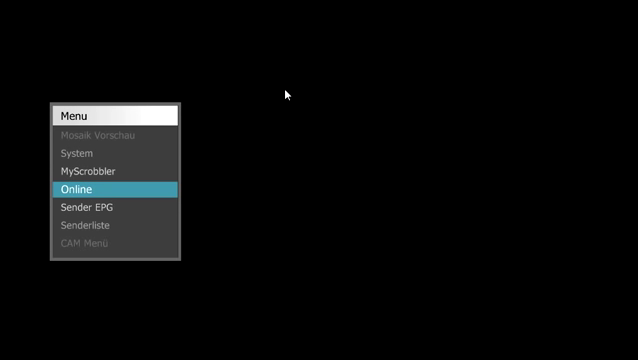
# - From the Online section, open the whitehouse channel and play one of its videos
pyautogui.click(74, 188)
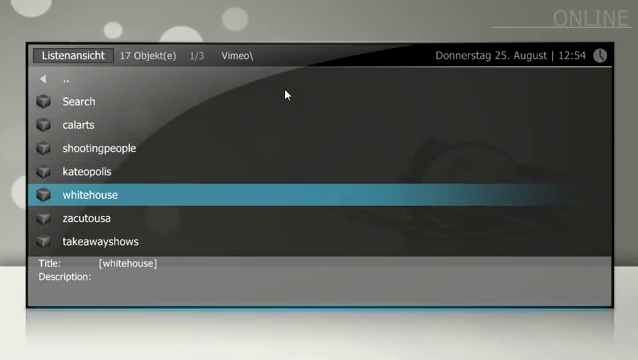
pyautogui.doubleClick(100, 194)
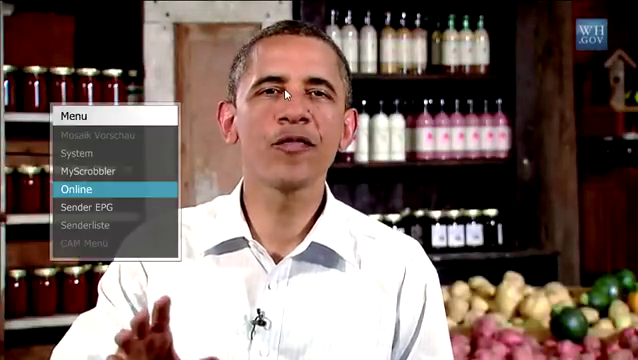
# - Back in the Vimeo list, search for Clueso to list its 12 matching videos
pyautogui.click(72, 188)
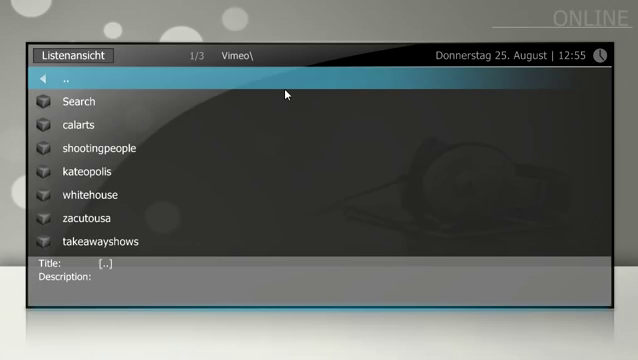
pyautogui.click(76, 100)
pyautogui.write('clueso')
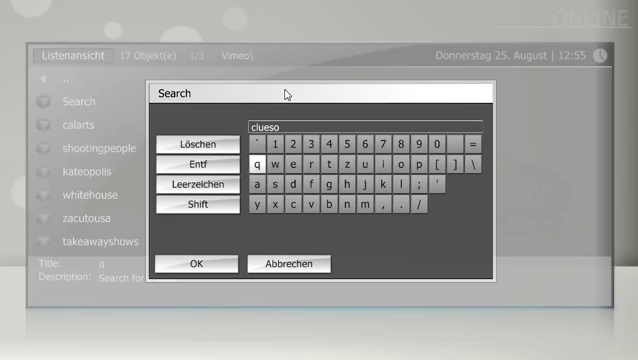
pyautogui.click(194, 264)
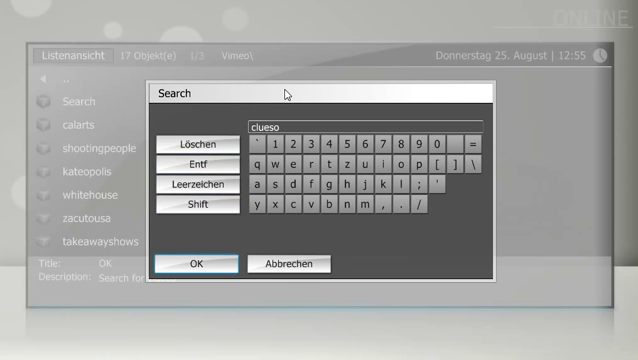
pyautogui.click(196, 264)
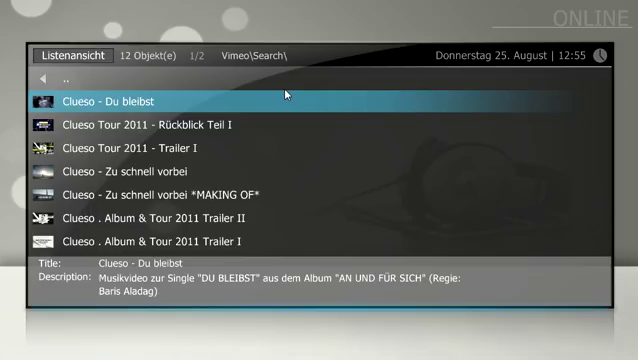